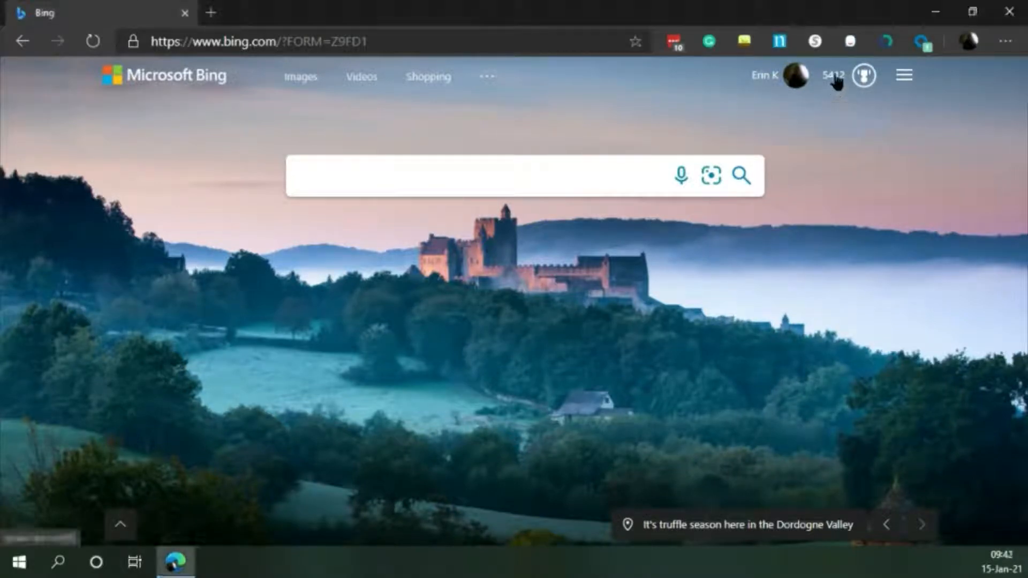
Step: Start the eSports court activity from the Rewards Daily Set, opening the MSN esports hub
{"action": "left_click", "coordinate": [864, 76]}
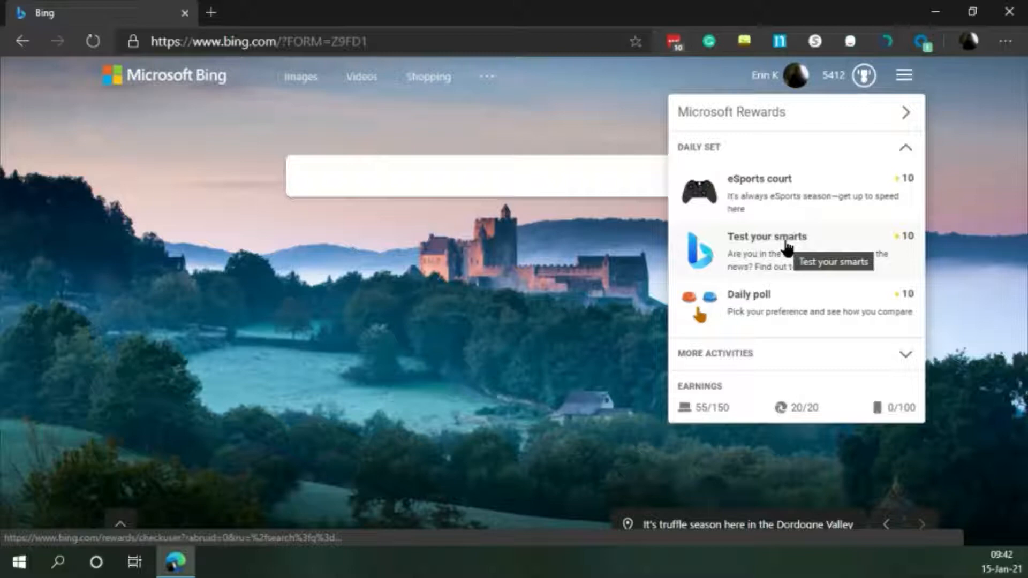
{"action": "mouse_move", "coordinate": [751, 200]}
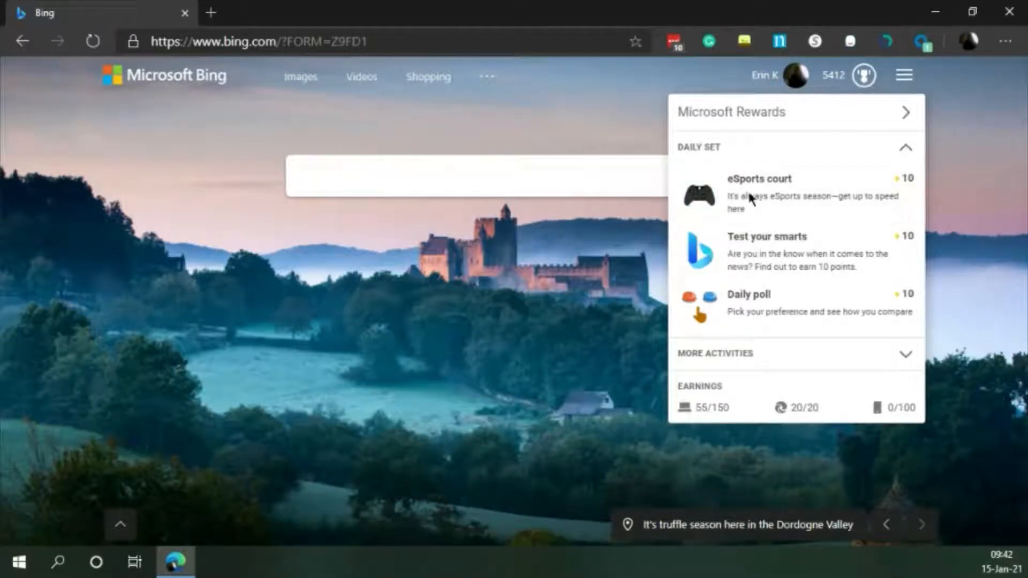
{"action": "left_click", "coordinate": [759, 178]}
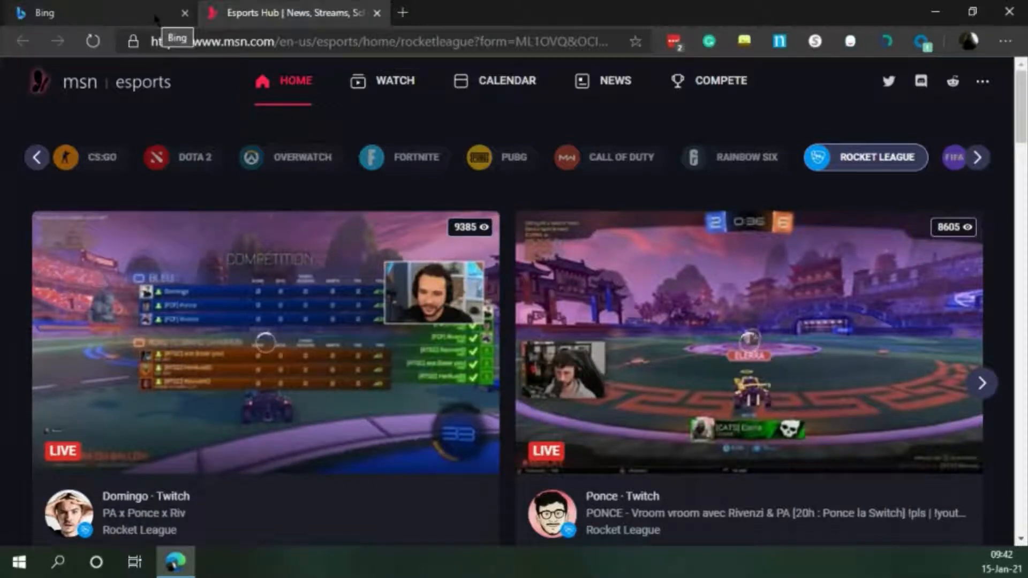
Step: Return to the Bing tab to complete the daily poll for 10 points
{"action": "left_click", "coordinate": [91, 13]}
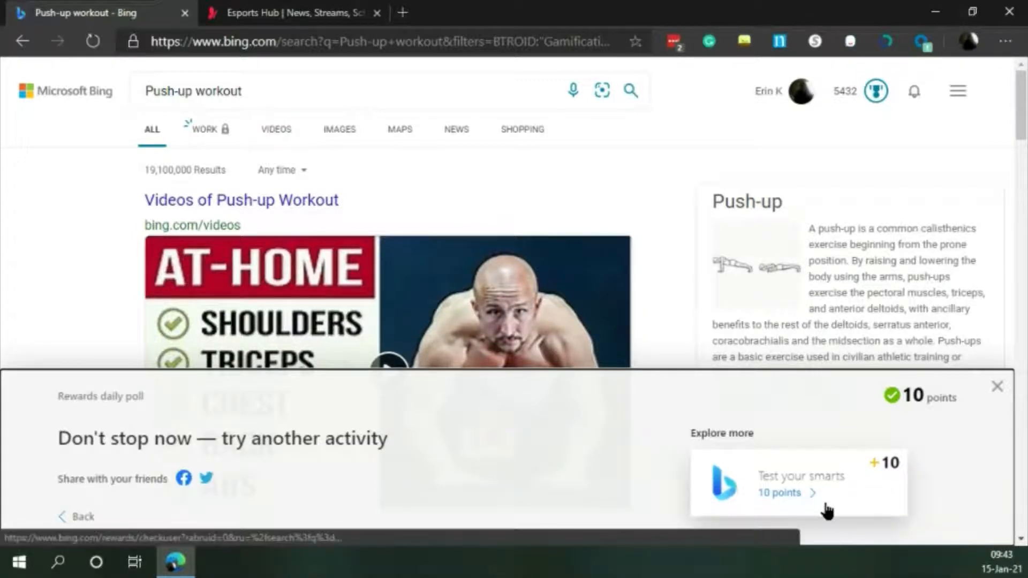
Step: Open the Test your smarts card under Explore more in the poll results
{"action": "left_click", "coordinate": [798, 483]}
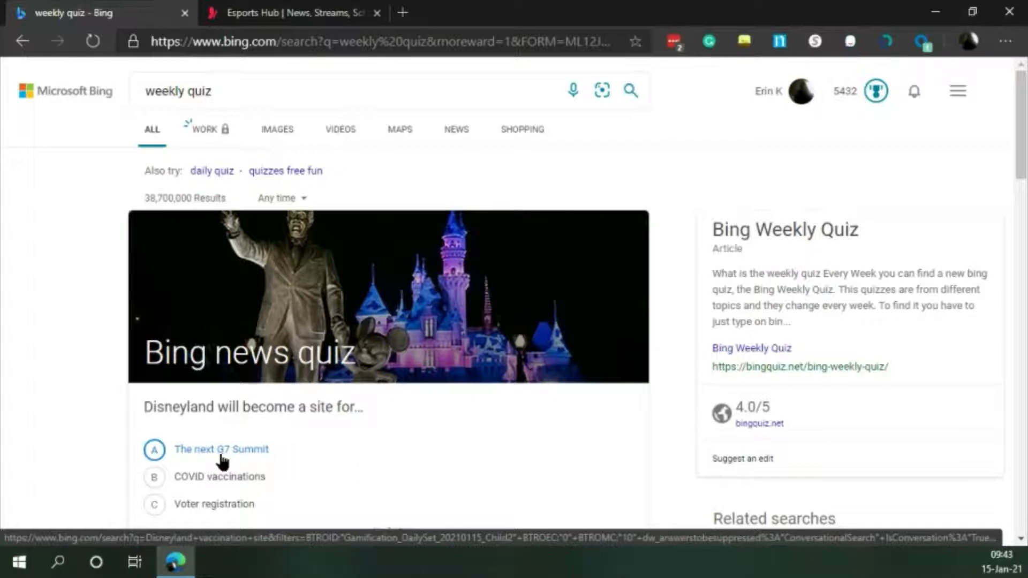
Step: Answer question 1 with 'The next G7 Summit' and question 2 with Willie O'Ree
{"action": "left_click", "coordinate": [221, 449]}
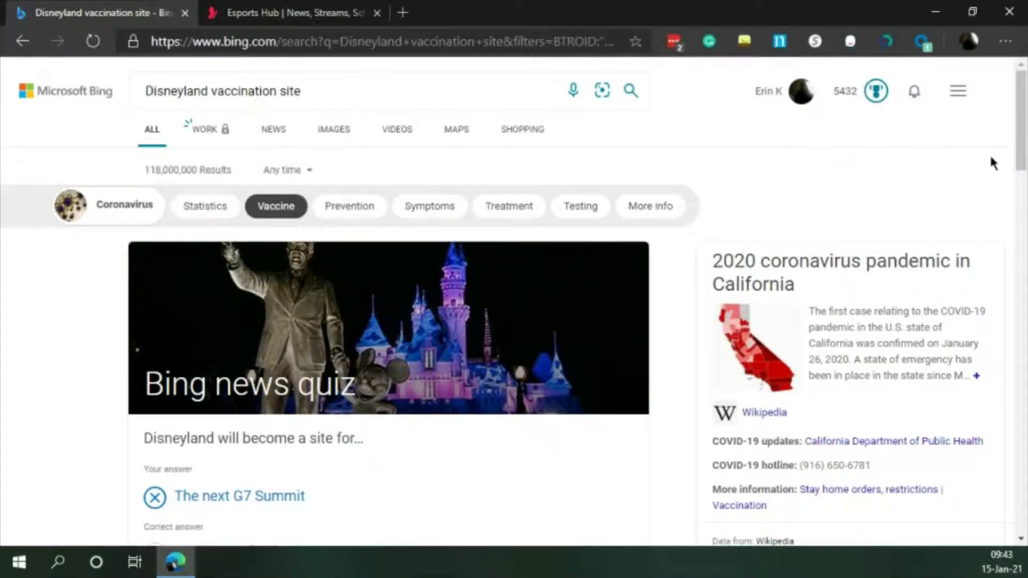
{"action": "scroll", "scroll_direction": "down", "scroll_amount": 3}
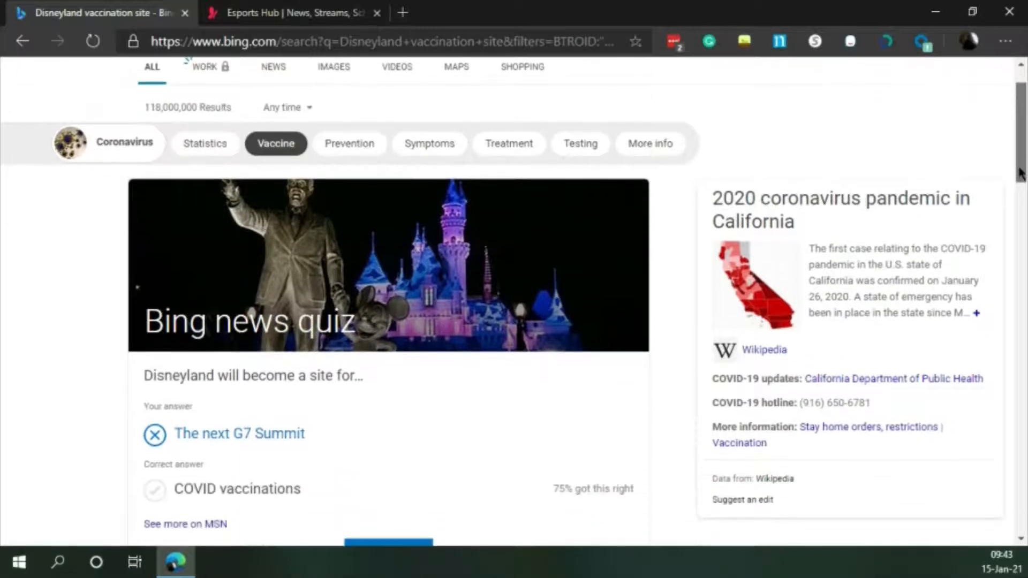
{"action": "scroll", "scroll_direction": "down", "scroll_amount": 3}
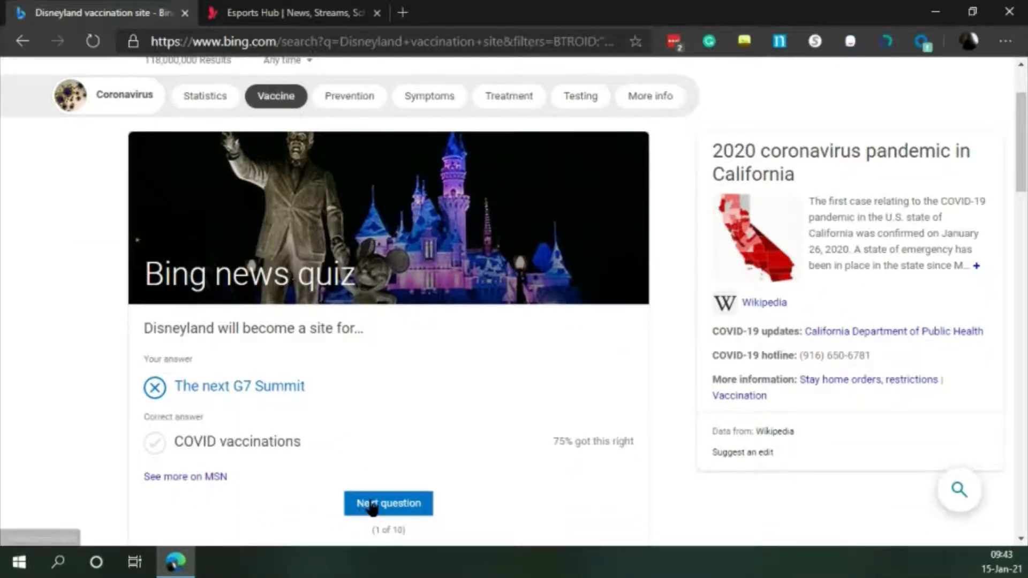
{"action": "left_click", "coordinate": [388, 503]}
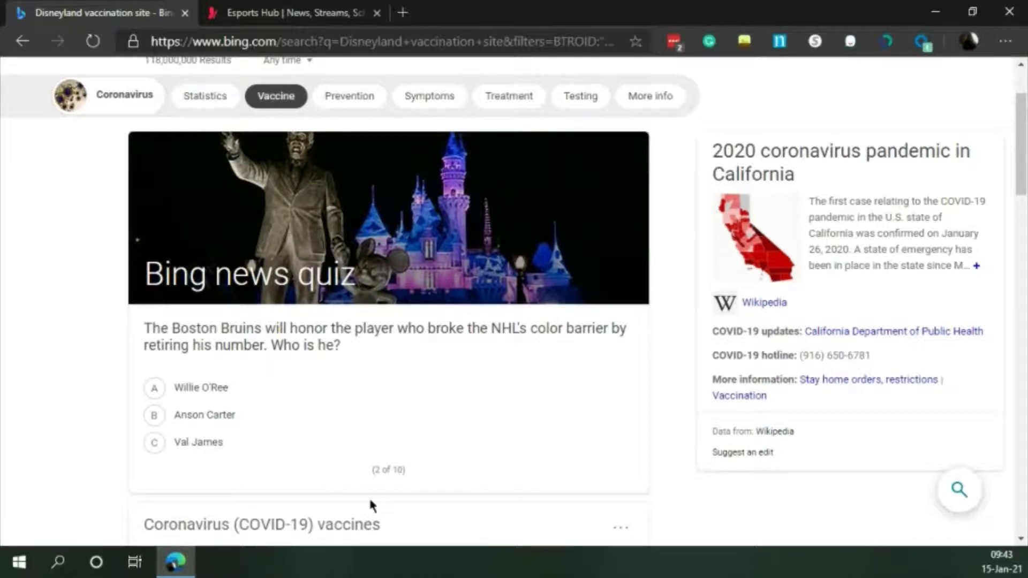
{"action": "left_click", "coordinate": [154, 415]}
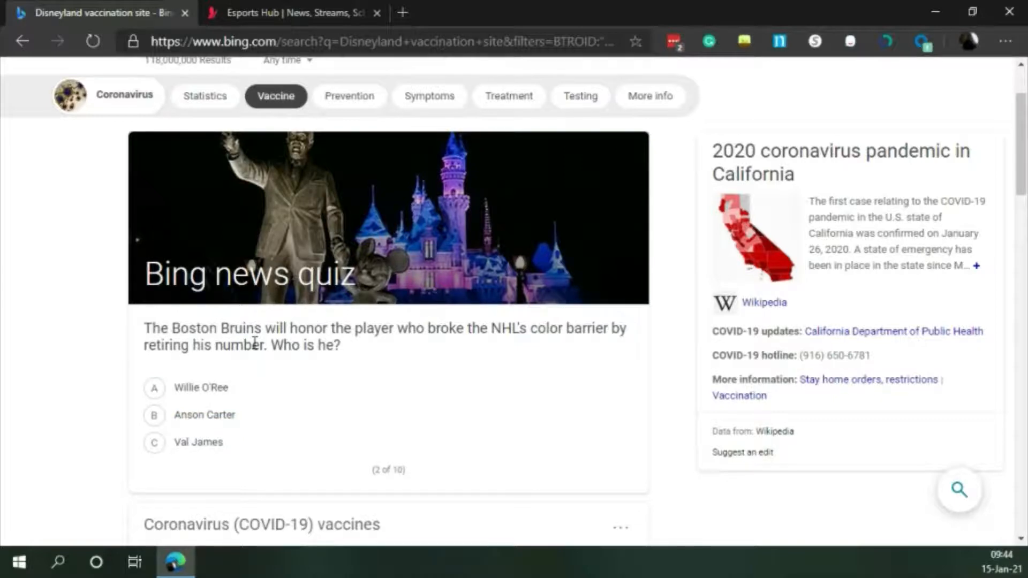
{"action": "left_click", "coordinate": [154, 388]}
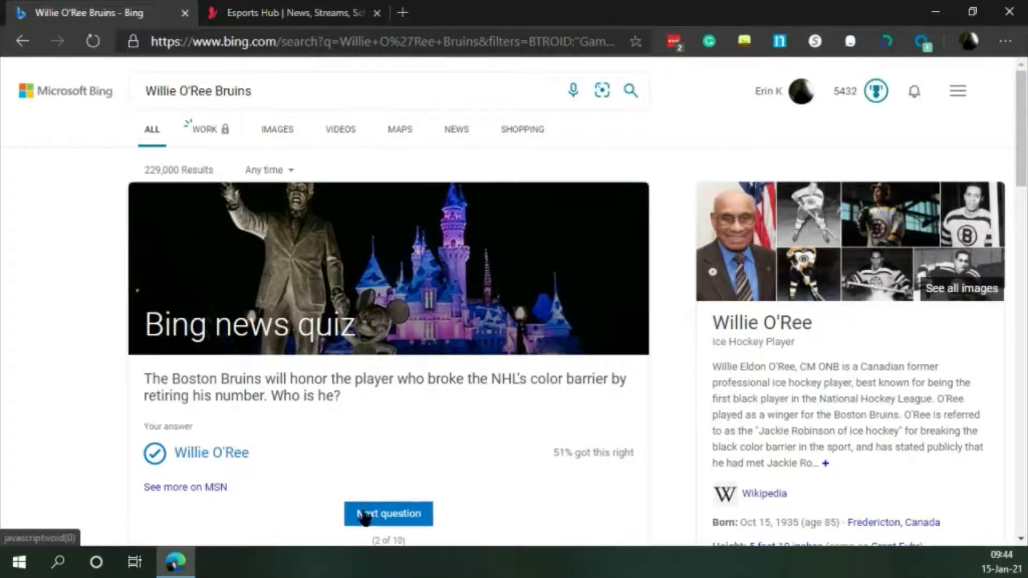
{"action": "left_click", "coordinate": [387, 514]}
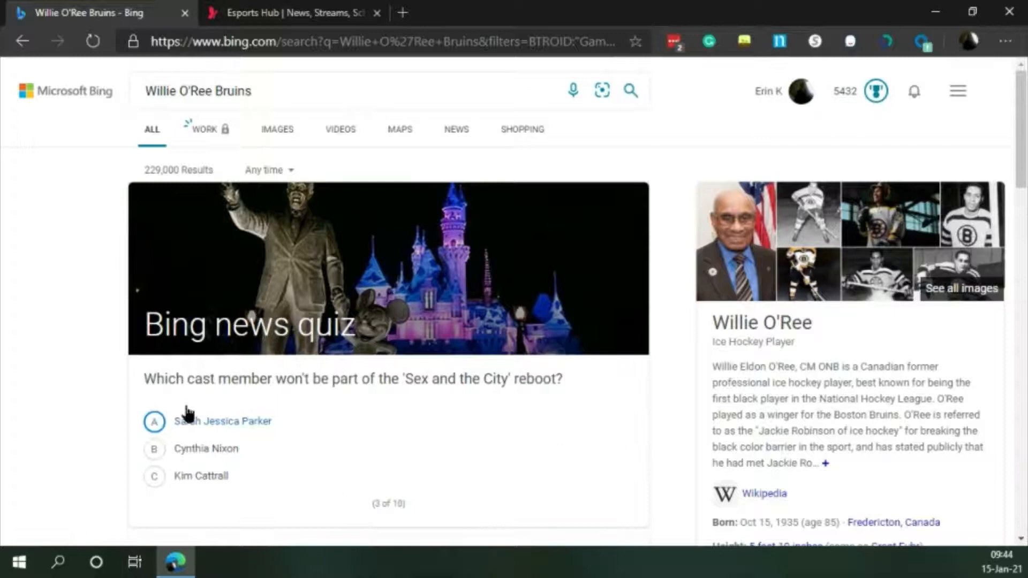
{"action": "mouse_move", "coordinate": [237, 415]}
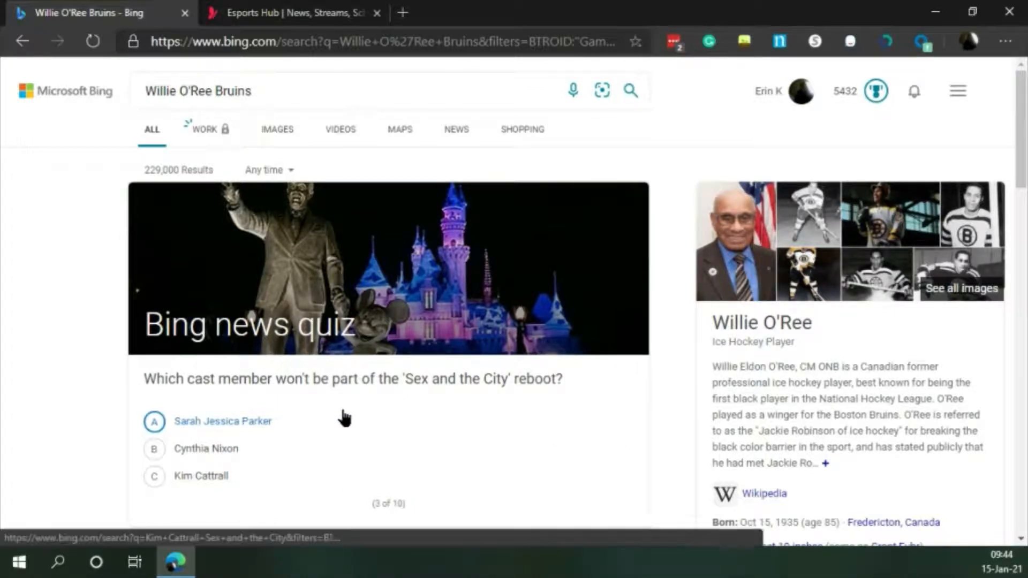
{"action": "mouse_move", "coordinate": [303, 410]}
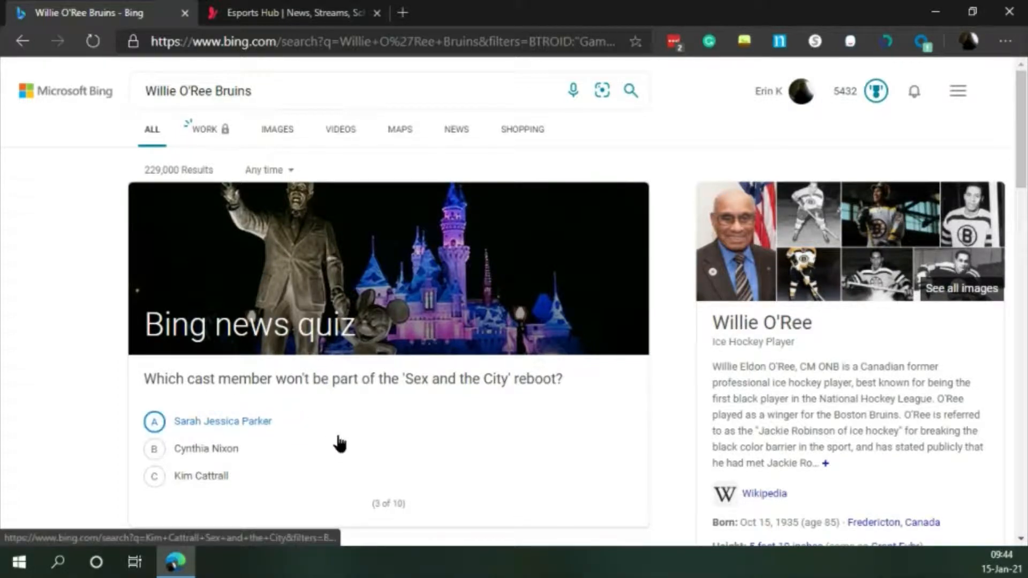
Step: Pick Kim Cattrall, North Carolina and Lady Gaga for quiz questions 3 to 5
{"action": "left_click", "coordinate": [222, 421]}
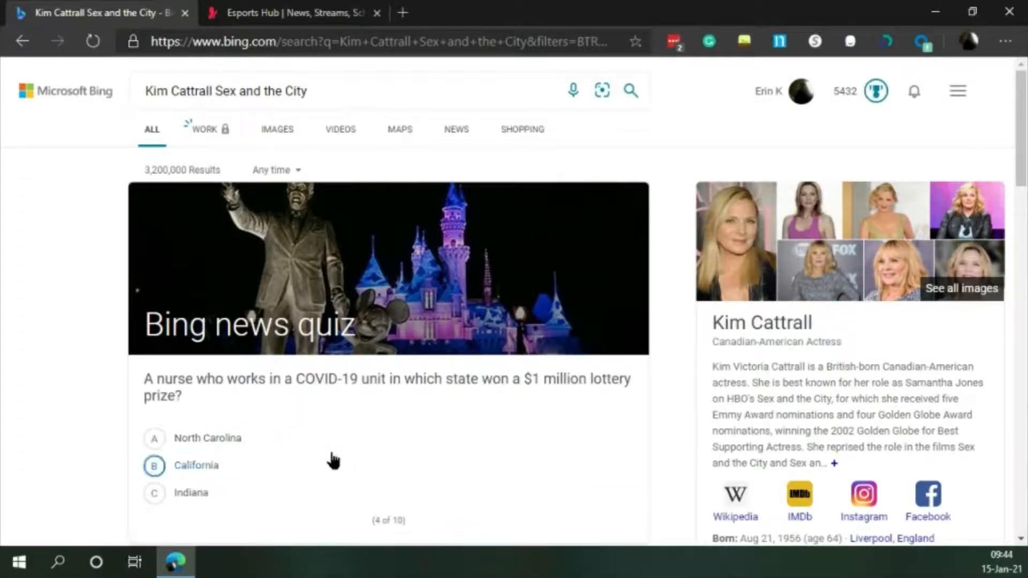
{"action": "mouse_move", "coordinate": [298, 415]}
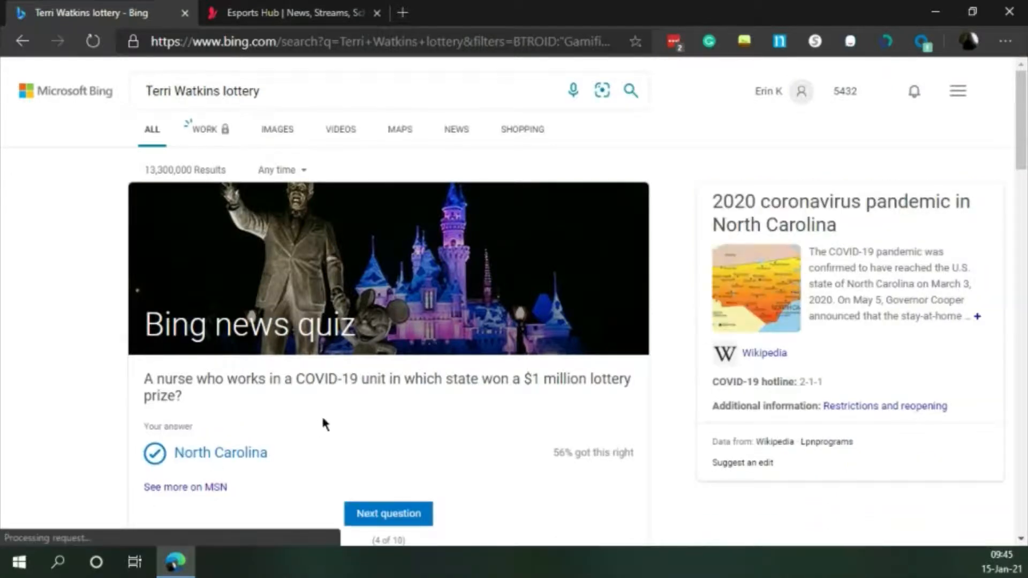
{"action": "left_click", "coordinate": [388, 514]}
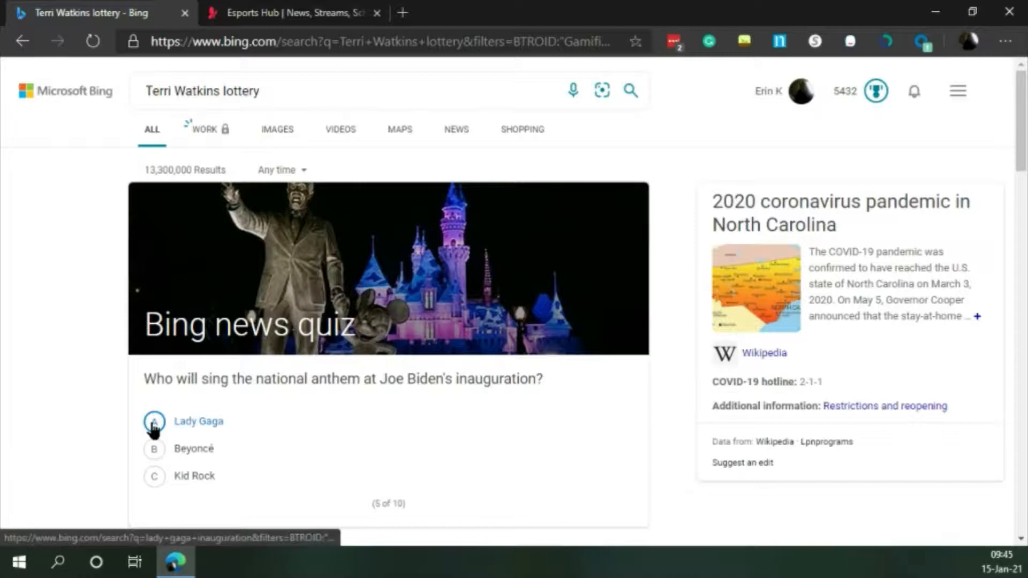
{"action": "left_click", "coordinate": [154, 421]}
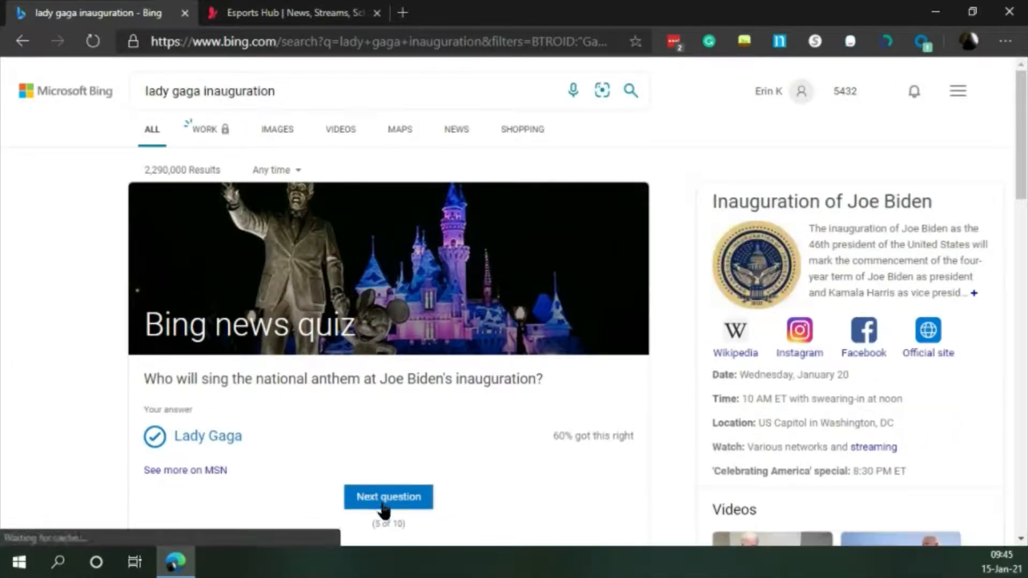
{"action": "left_click", "coordinate": [388, 496]}
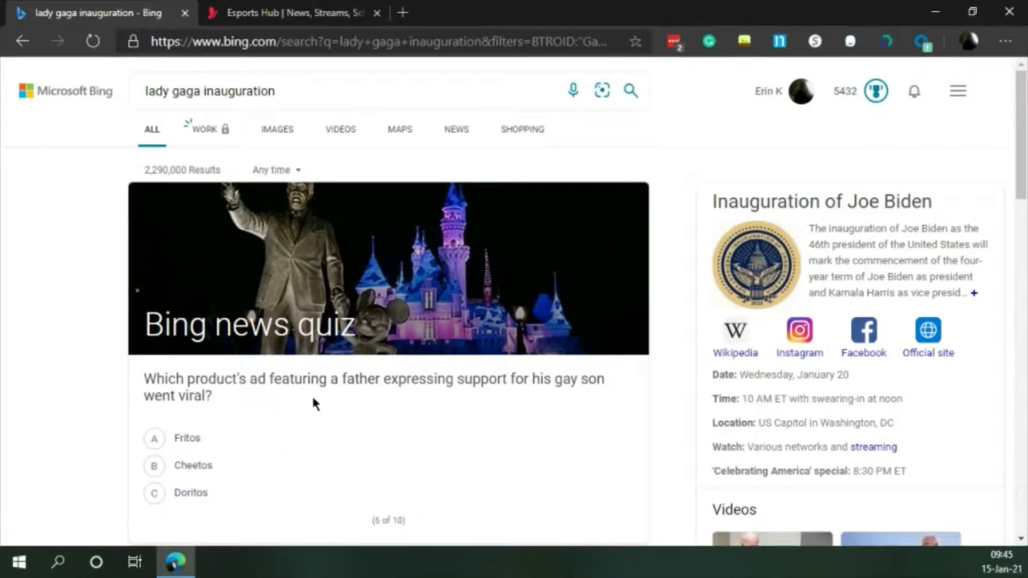
{"action": "mouse_move", "coordinate": [479, 408]}
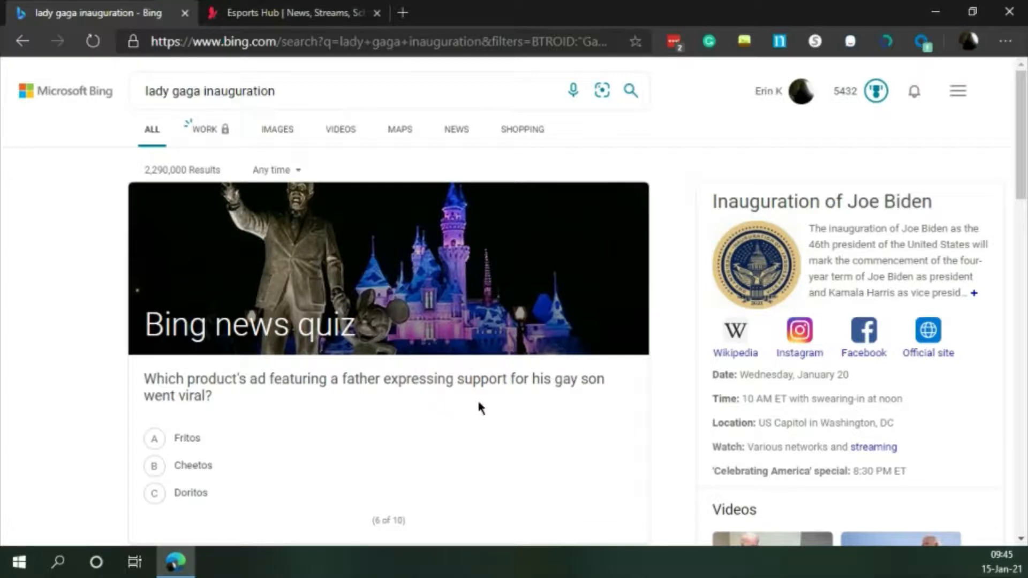
{"action": "mouse_move", "coordinate": [171, 425]}
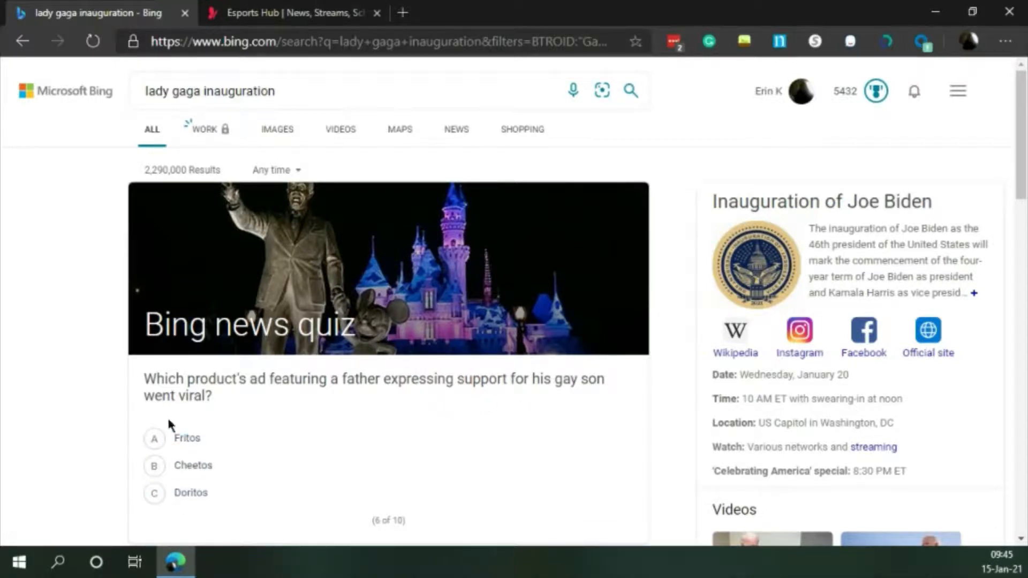
{"action": "mouse_move", "coordinate": [116, 481]}
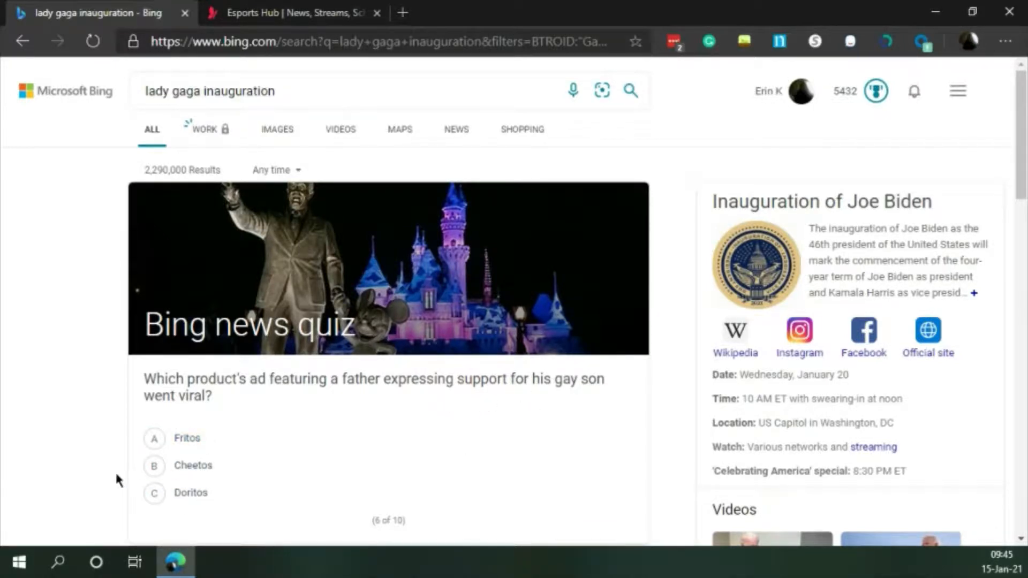
{"action": "mouse_move", "coordinate": [126, 471]}
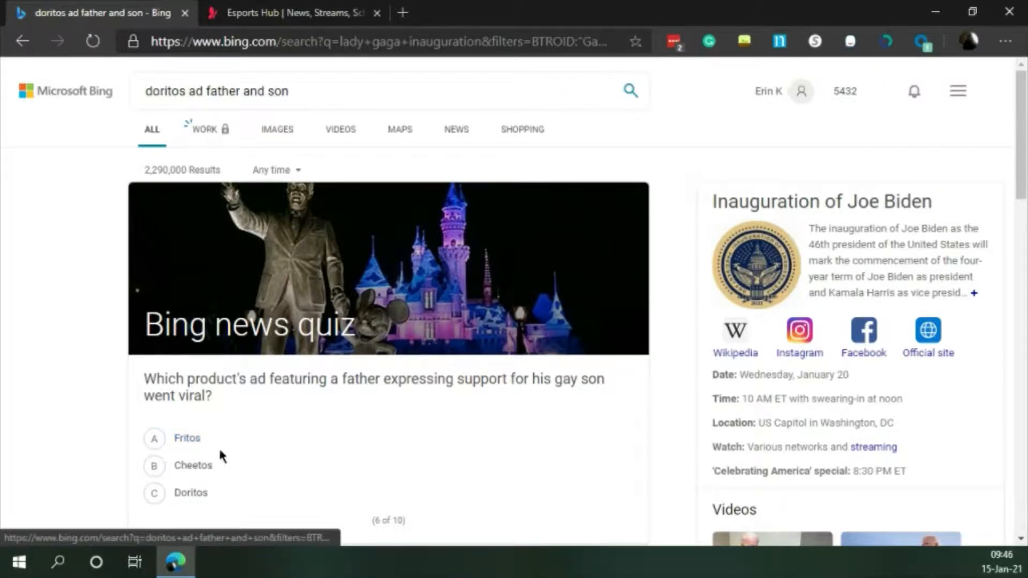
Step: Answer question 6 with Fritos and question 7 with Elvis Presley
{"action": "left_click", "coordinate": [187, 438]}
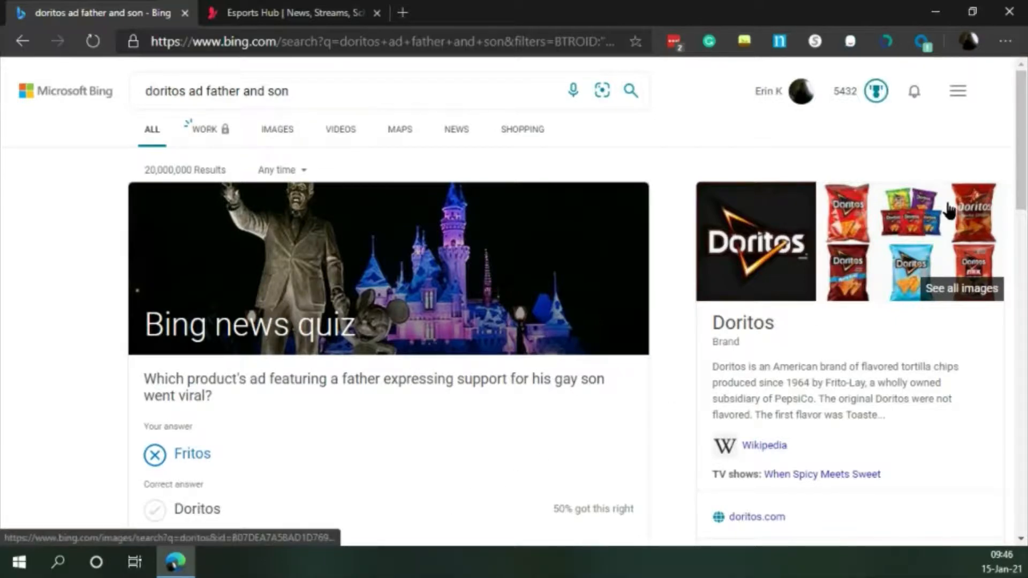
{"action": "scroll", "scroll_direction": "down", "scroll_amount": 3}
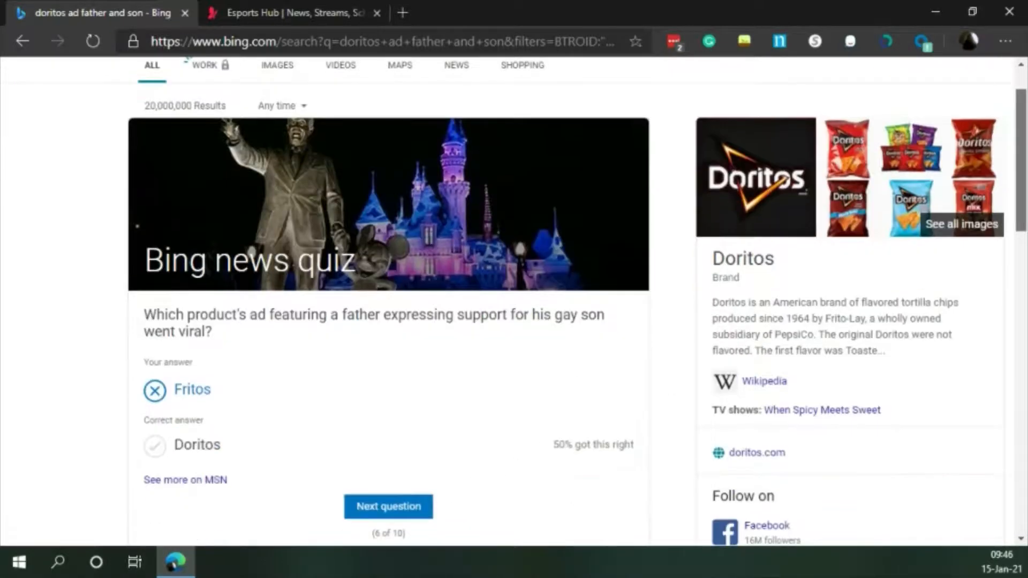
{"action": "scroll", "scroll_direction": "down", "scroll_amount": 3}
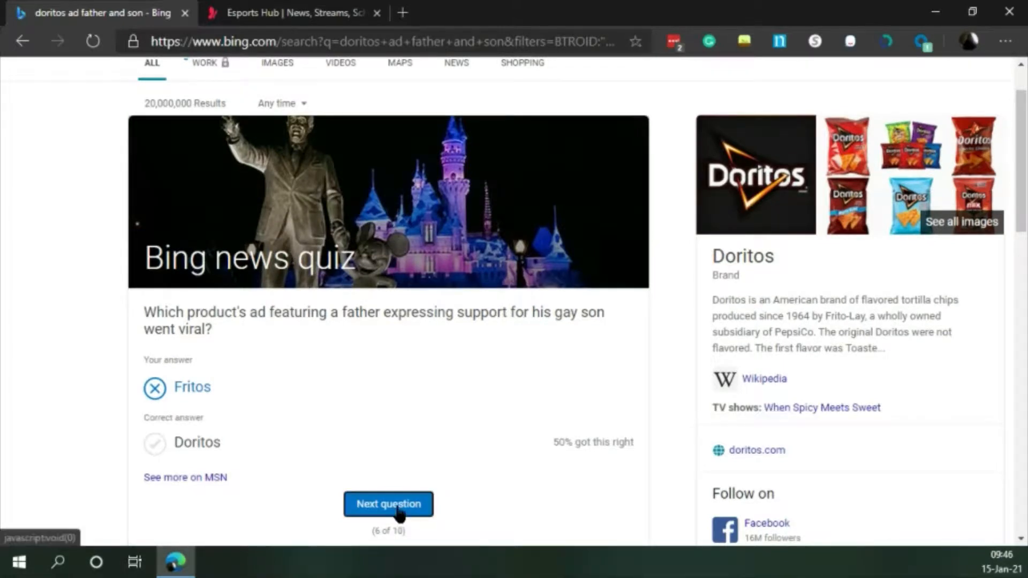
{"action": "left_click", "coordinate": [388, 505]}
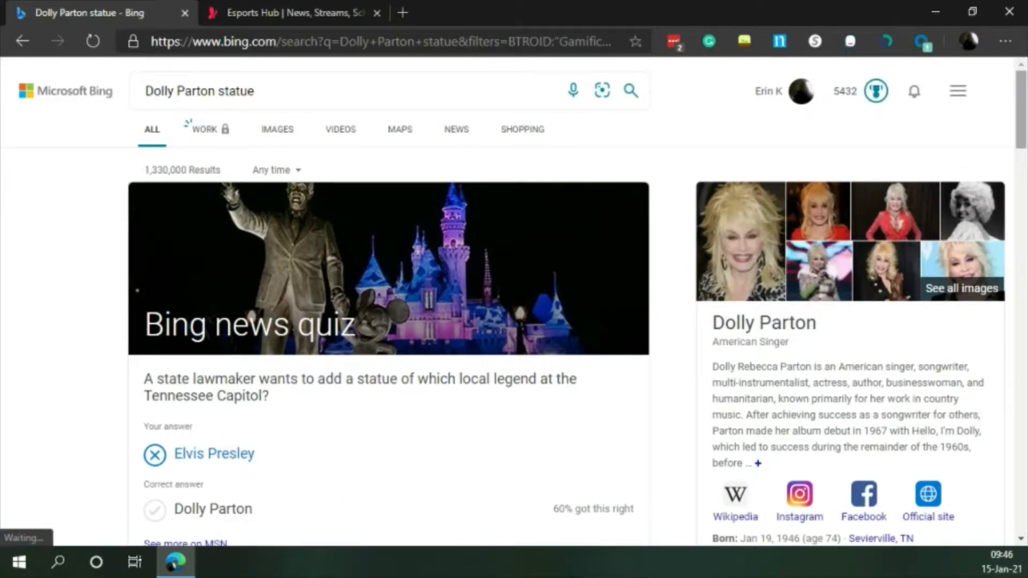
{"action": "scroll", "scroll_direction": "down", "scroll_amount": 3}
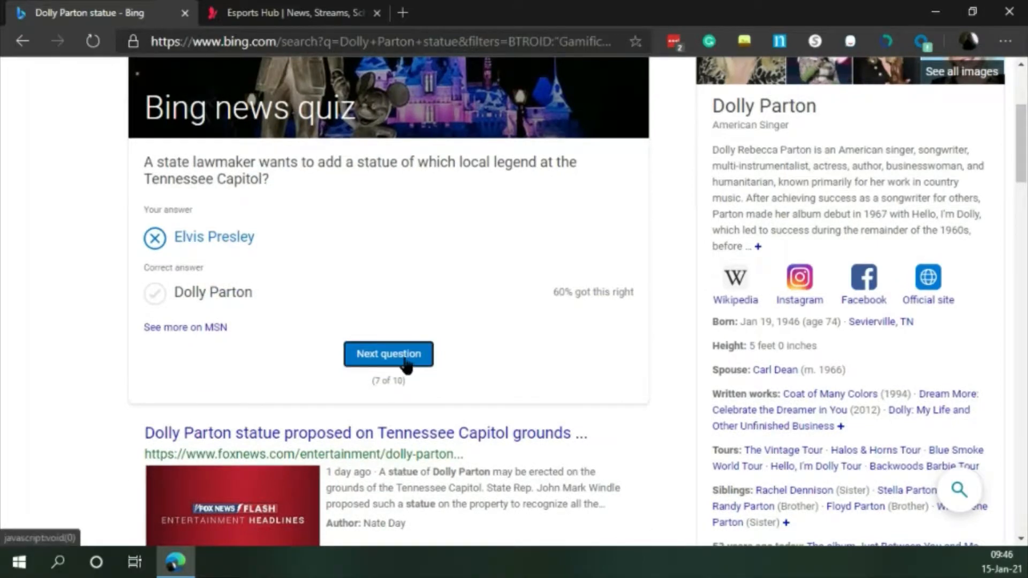
Step: Answer quiz question 8 with $3.9 million and advance to question 9
{"action": "left_click", "coordinate": [388, 354]}
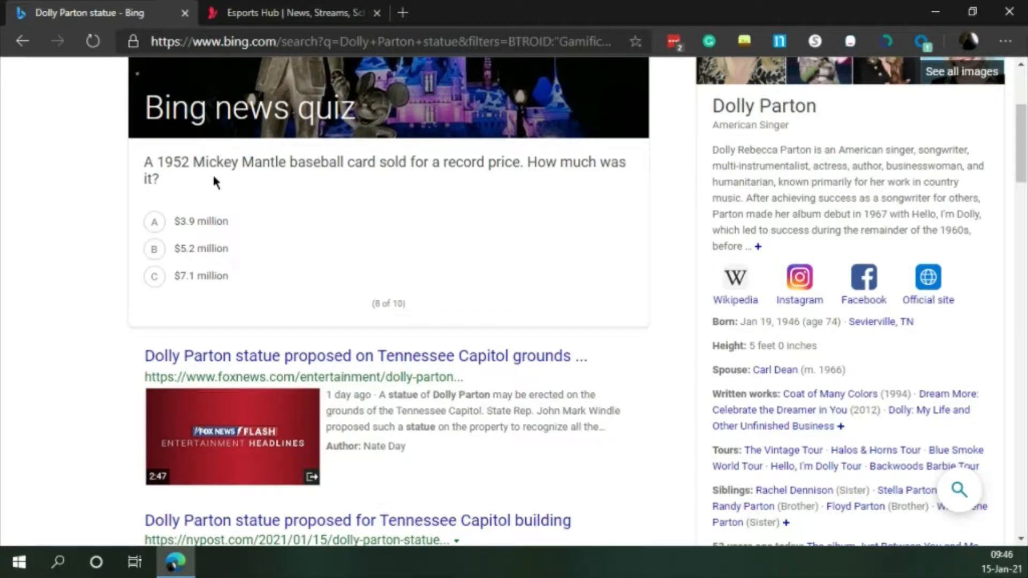
{"action": "mouse_move", "coordinate": [485, 190]}
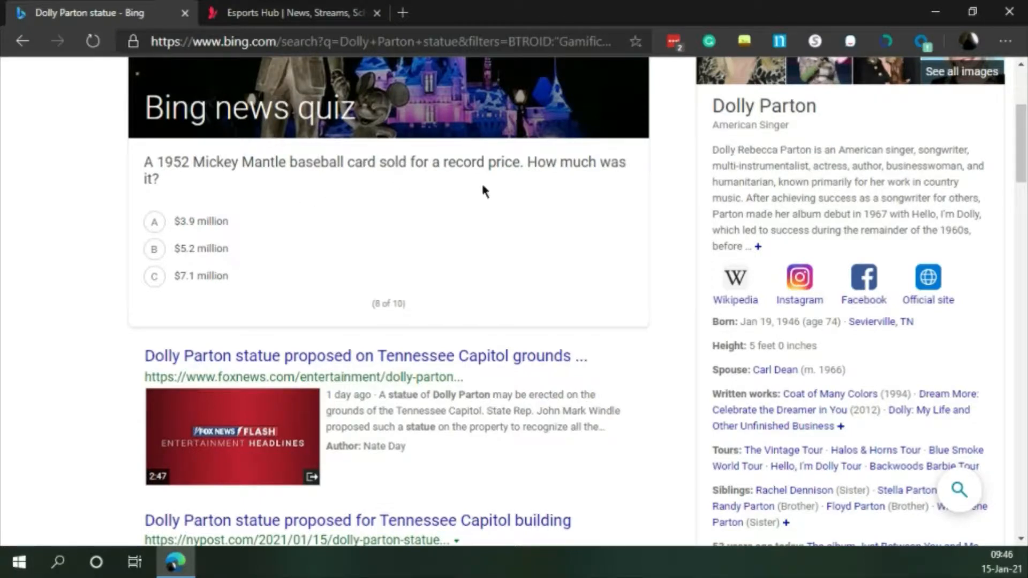
{"action": "left_click", "coordinate": [154, 221]}
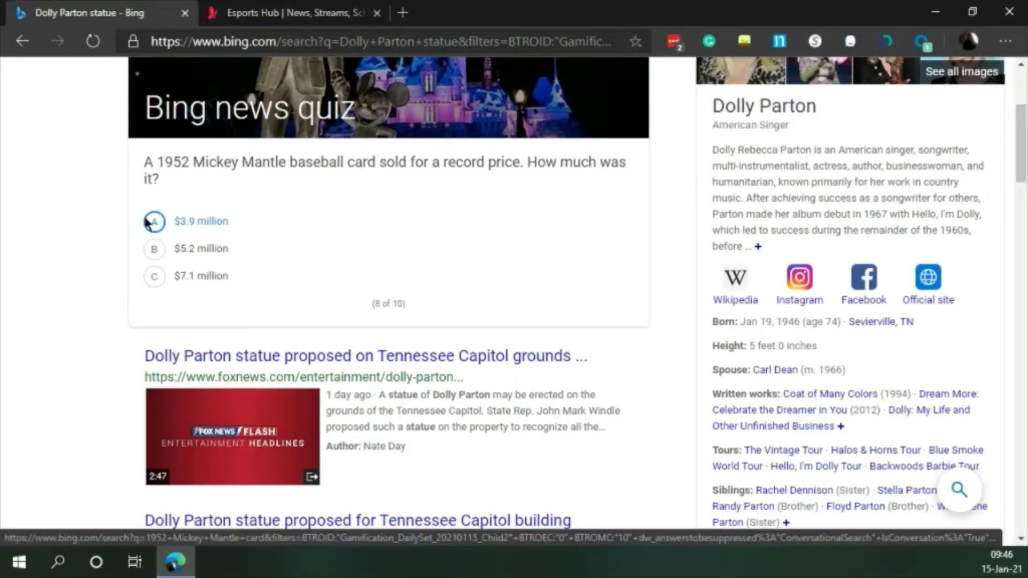
{"action": "left_click", "coordinate": [153, 221]}
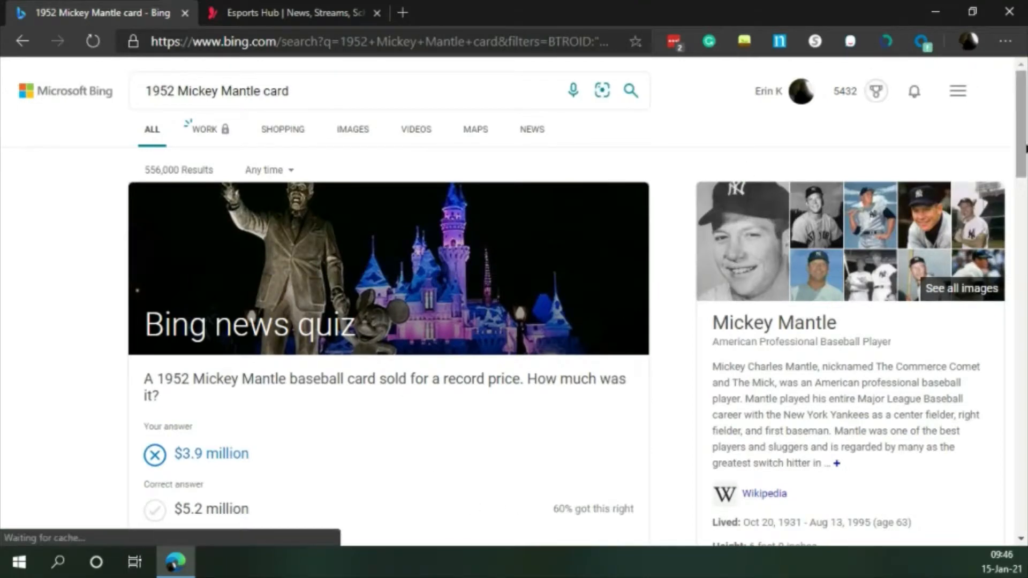
{"action": "scroll", "scroll_direction": "down", "scroll_amount": 3}
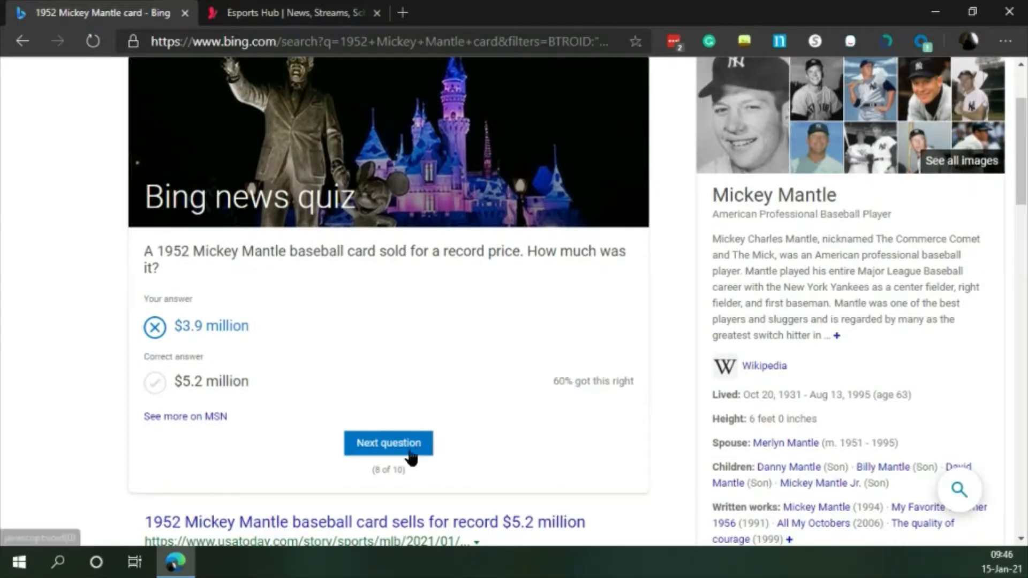
{"action": "left_click", "coordinate": [388, 442]}
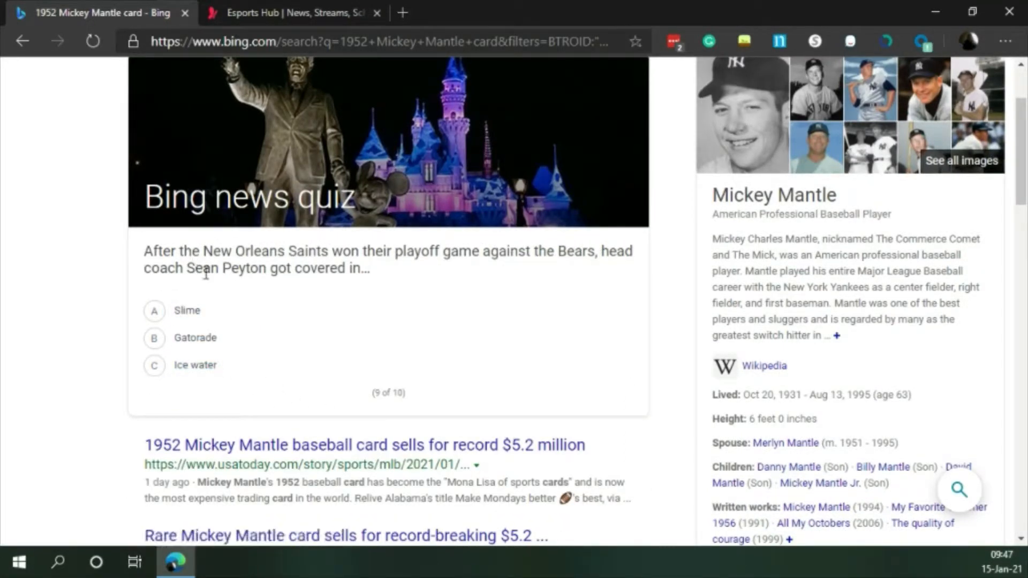
{"action": "mouse_move", "coordinate": [413, 286]}
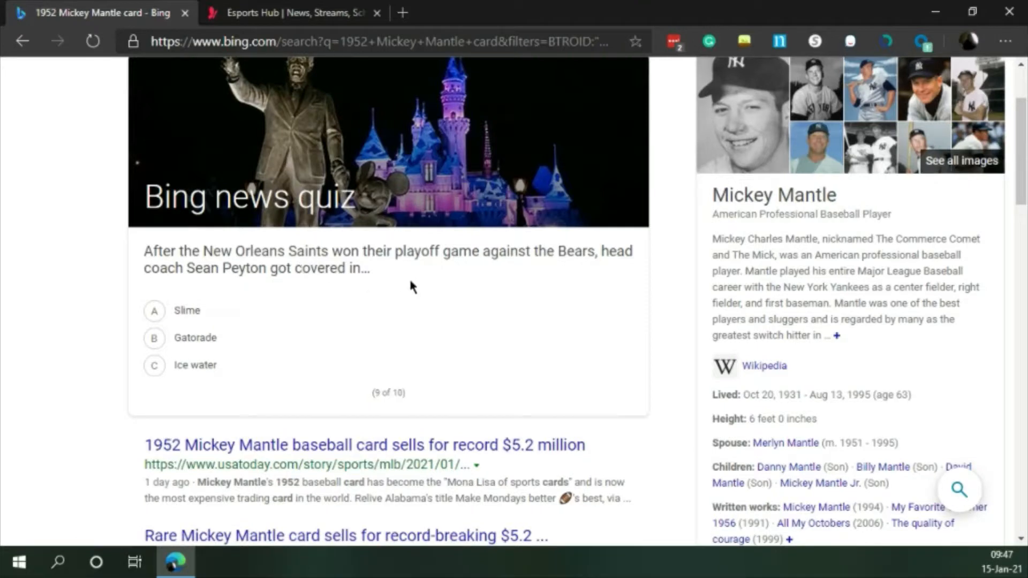
Step: Answer question 9 with Slime and the final question with 1967
{"action": "left_click", "coordinate": [154, 310]}
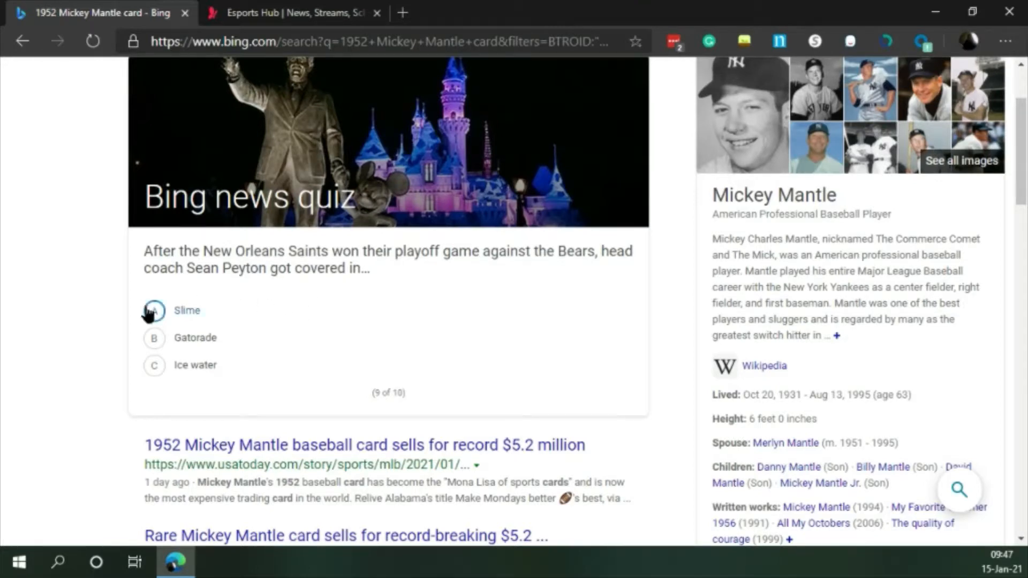
{"action": "left_click", "coordinate": [154, 310]}
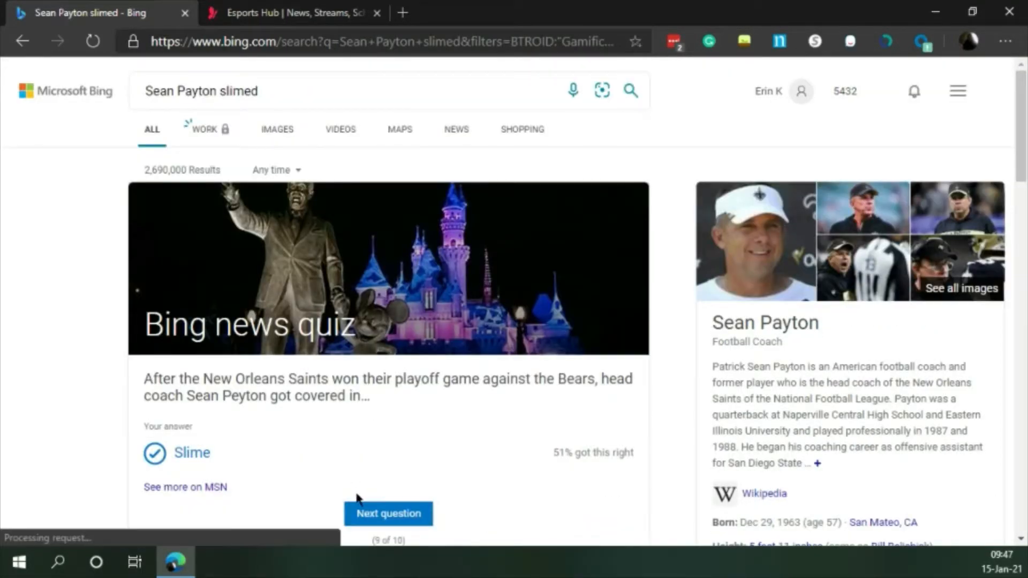
{"action": "left_click", "coordinate": [388, 513]}
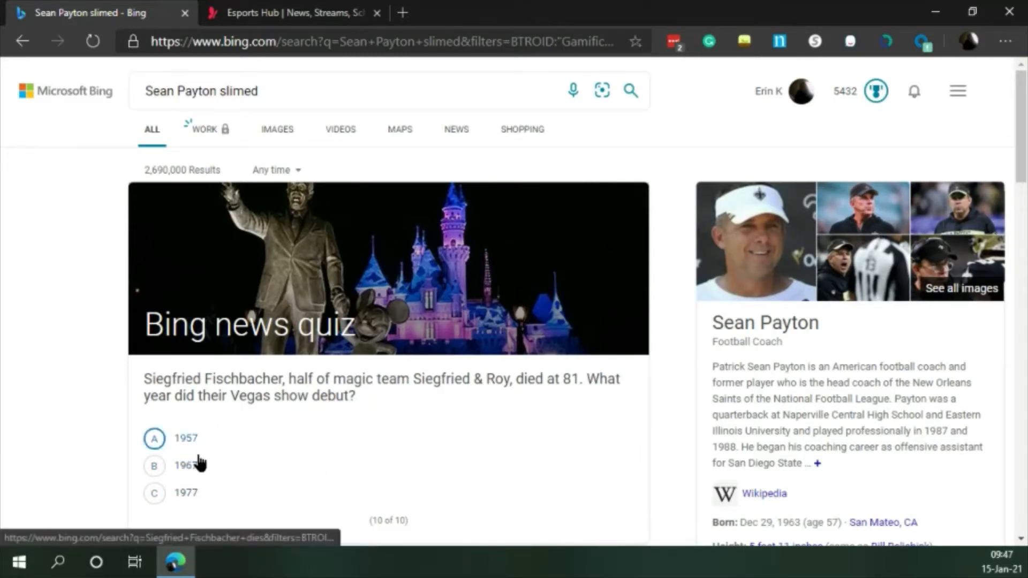
{"action": "left_click", "coordinate": [154, 465]}
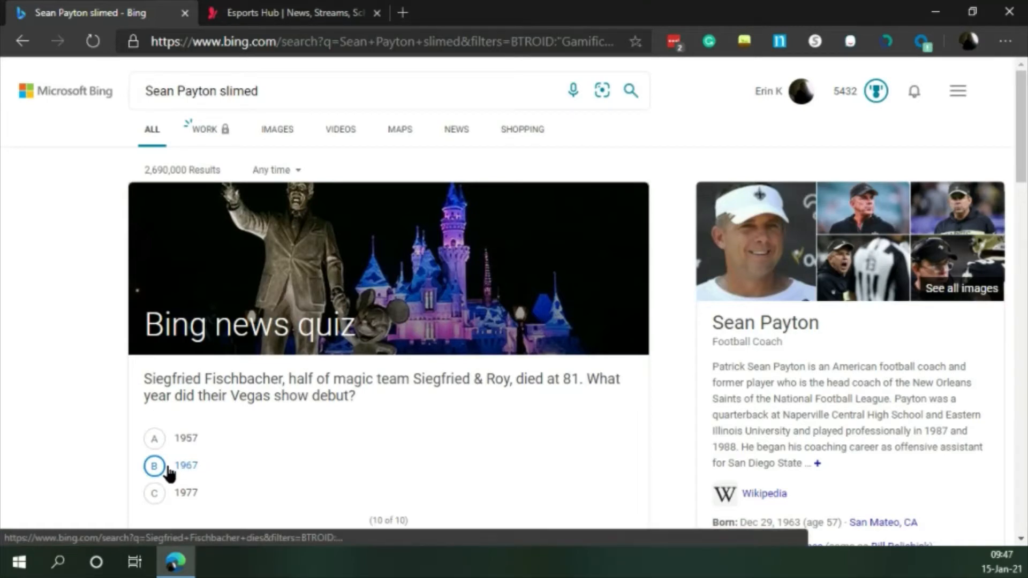
{"action": "left_click", "coordinate": [154, 465]}
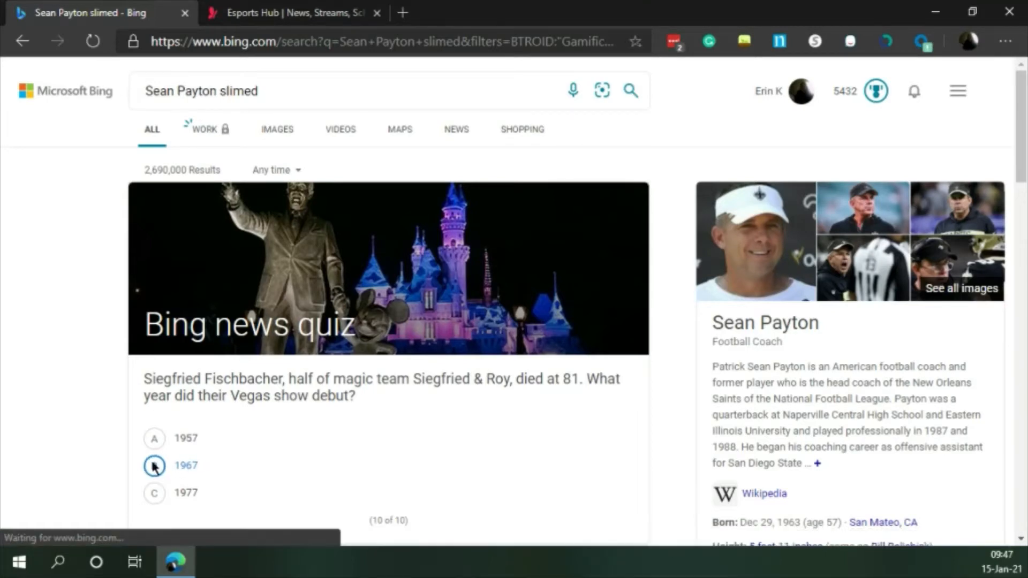
{"action": "left_click", "coordinate": [154, 465]}
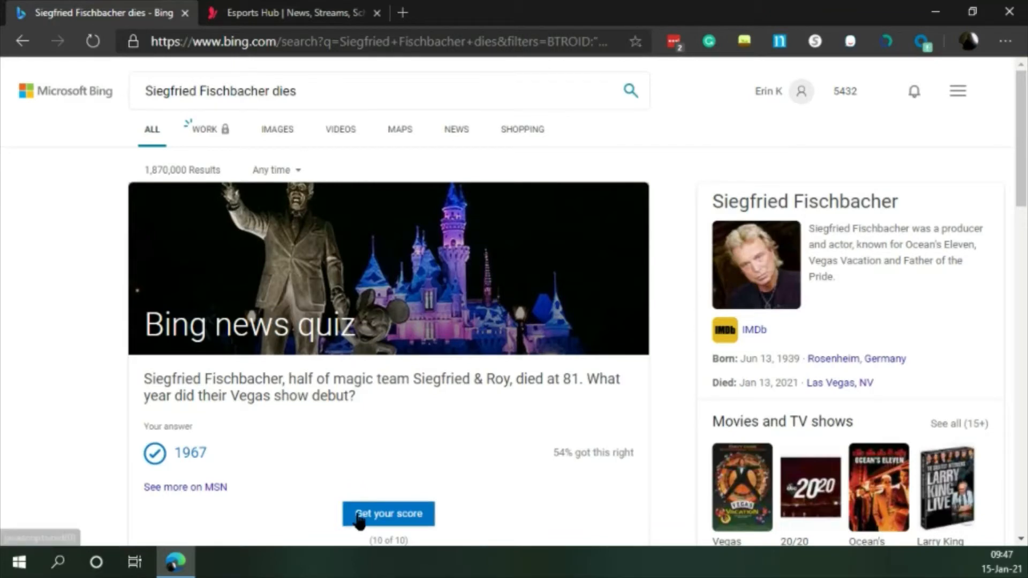
Step: Show the 5 out of 10 quiz score and check all three Daily Set activities
{"action": "left_click", "coordinate": [388, 514]}
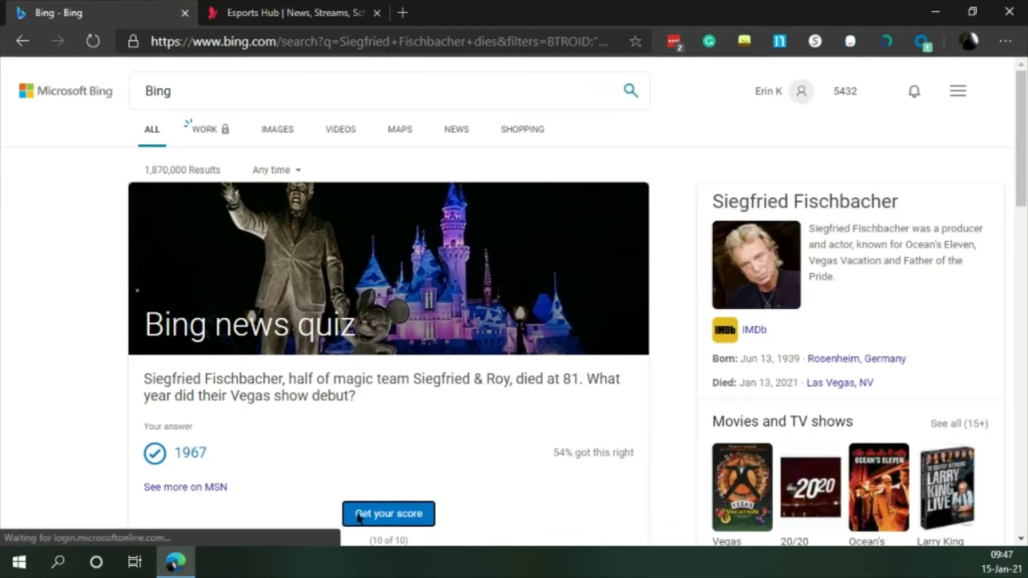
{"action": "left_click", "coordinate": [388, 514]}
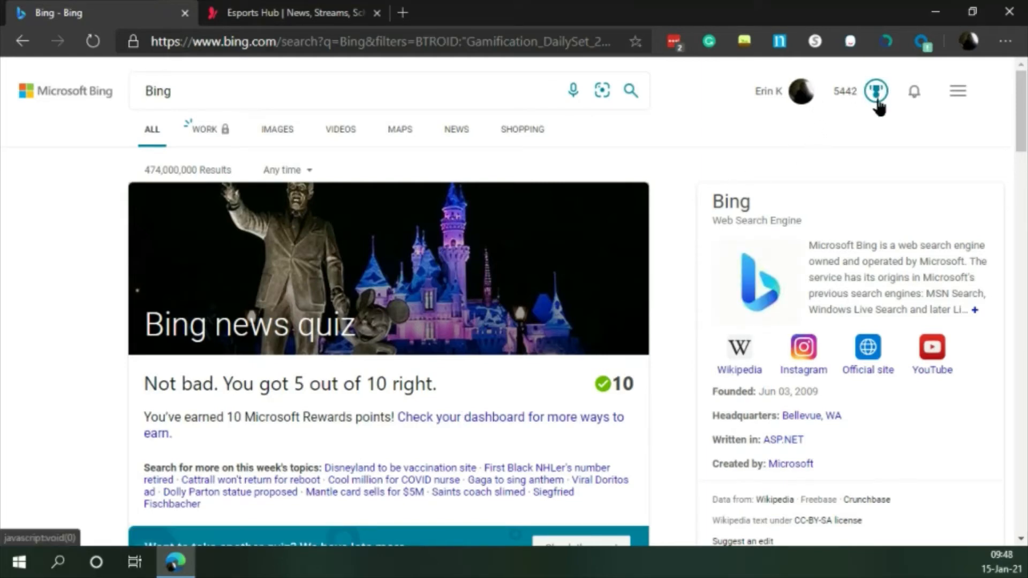
{"action": "left_click", "coordinate": [876, 92]}
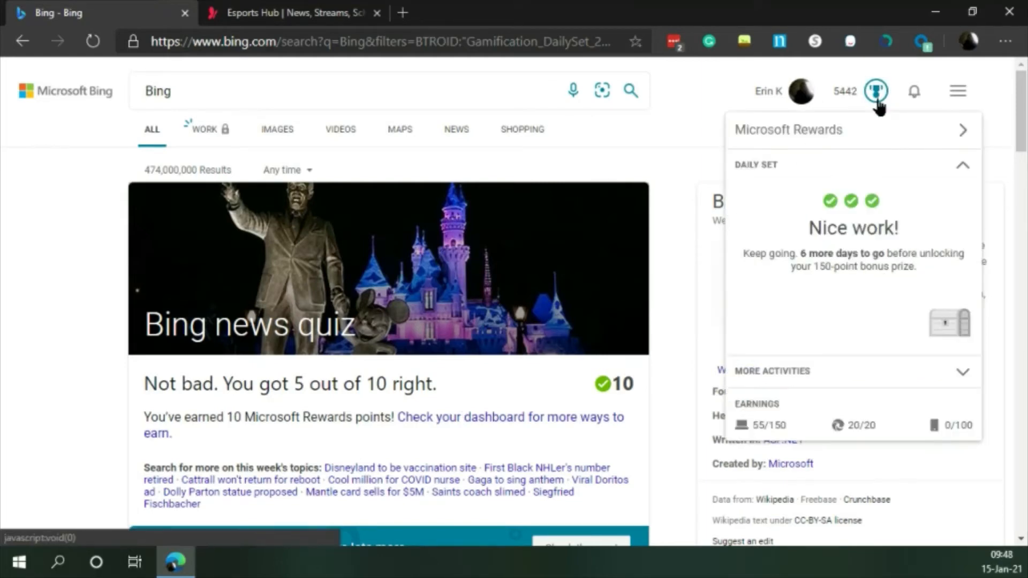